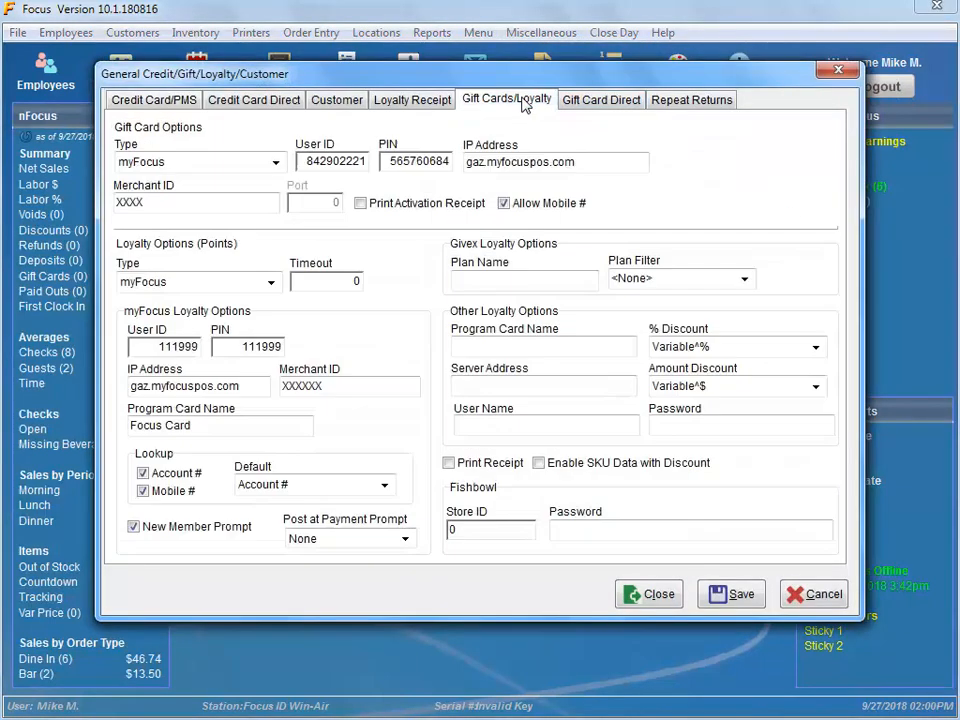
pyautogui.moveTo(350, 567)
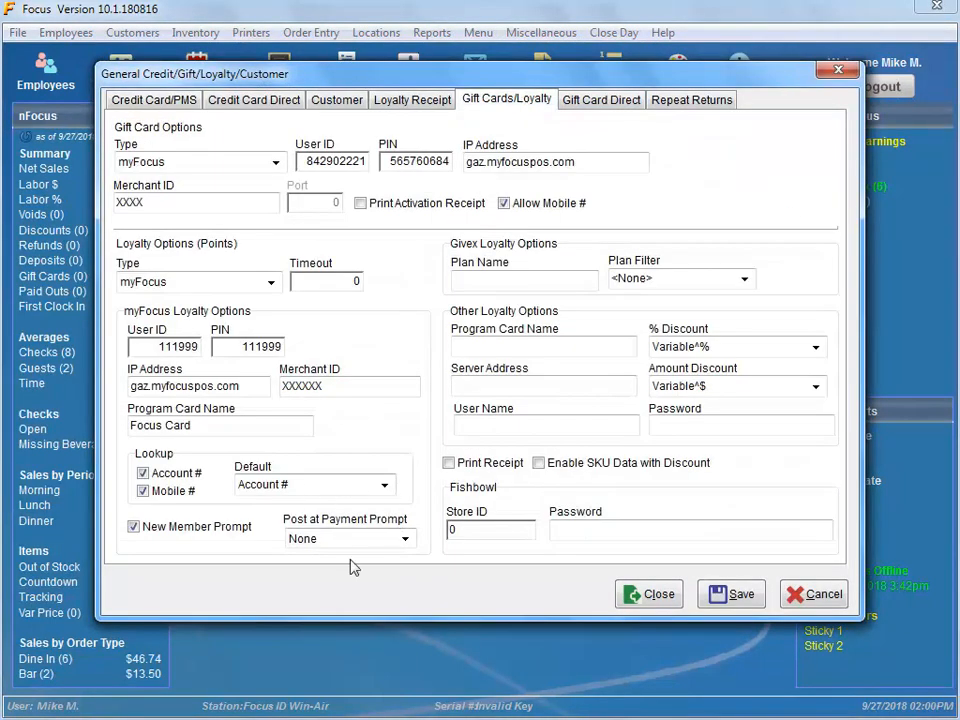
# - Set Post at Payment Prompt to Always and save the loyalty settings
pyautogui.click(404, 538)
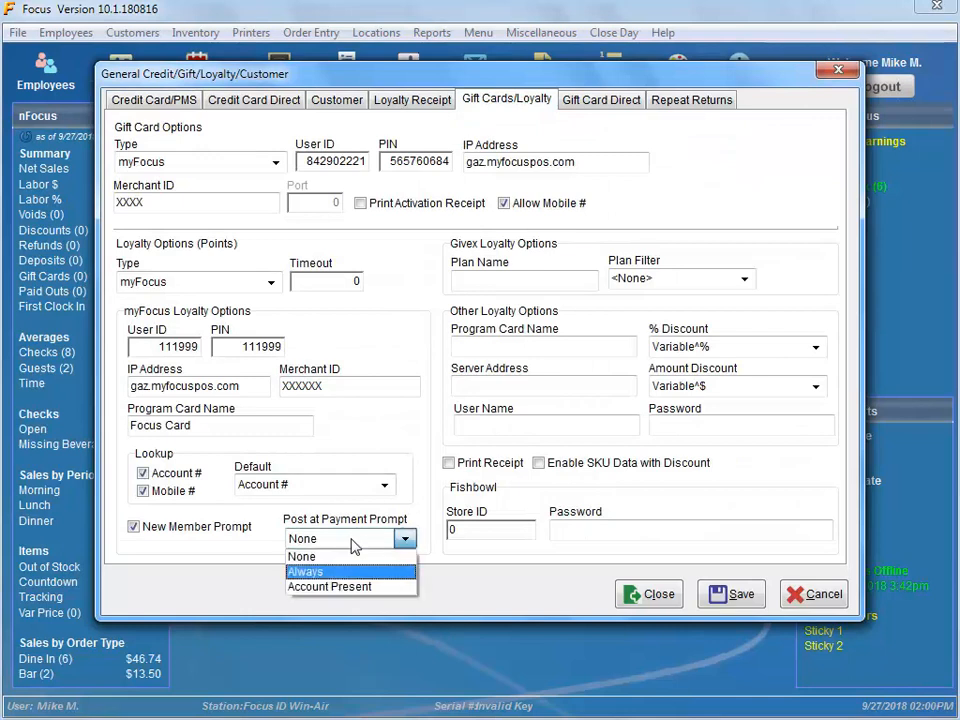
pyautogui.click(306, 571)
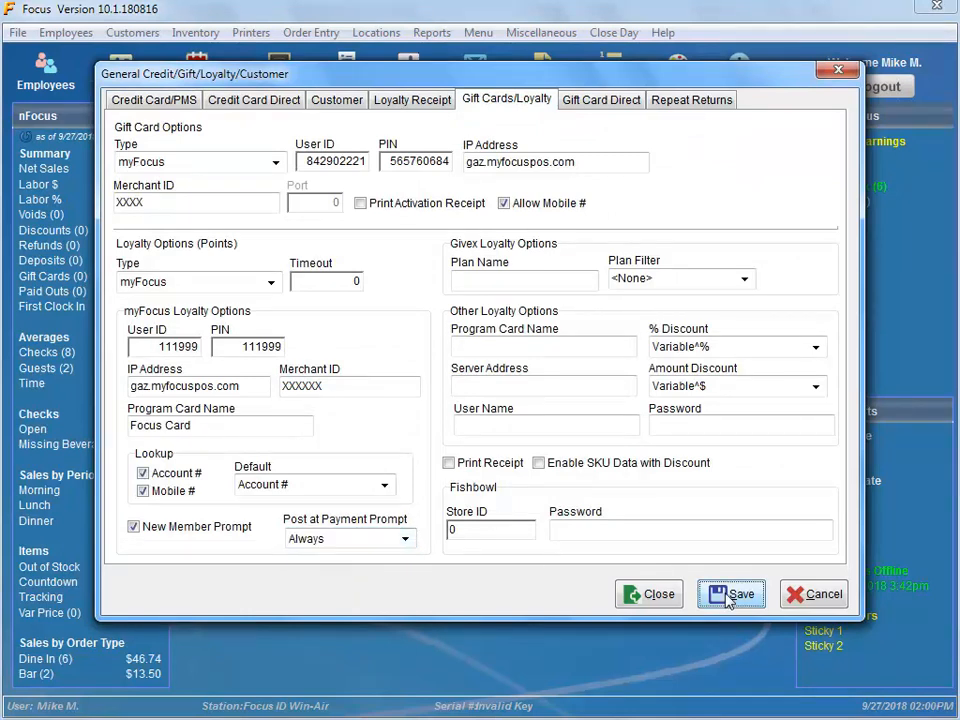
pyautogui.click(731, 593)
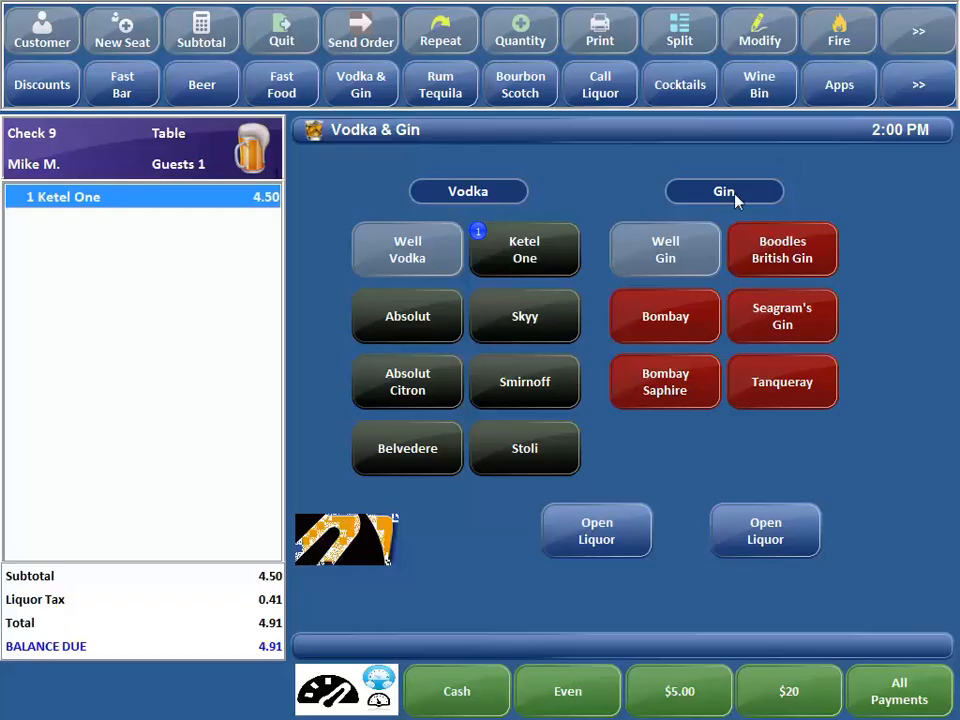
pyautogui.moveTo(558, 645)
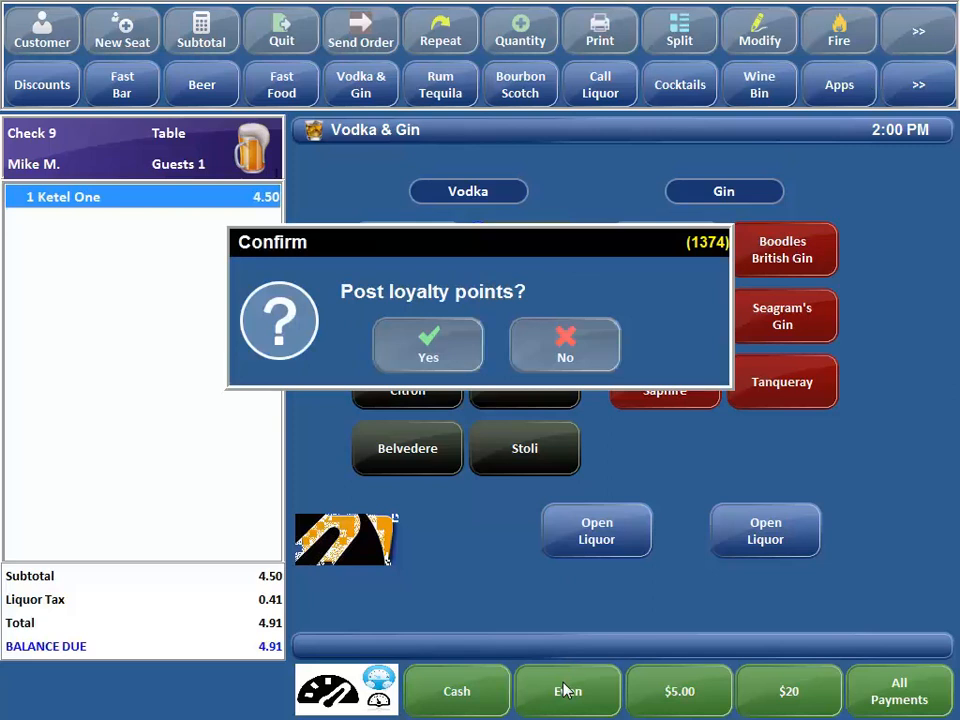
pyautogui.moveTo(371, 341)
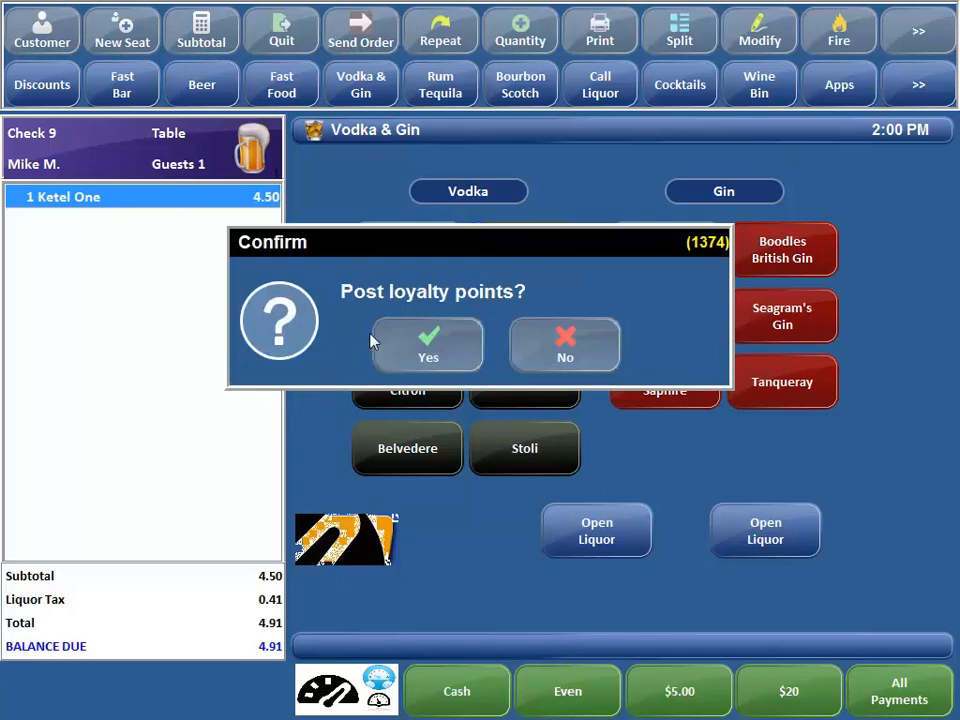
pyautogui.moveTo(505, 311)
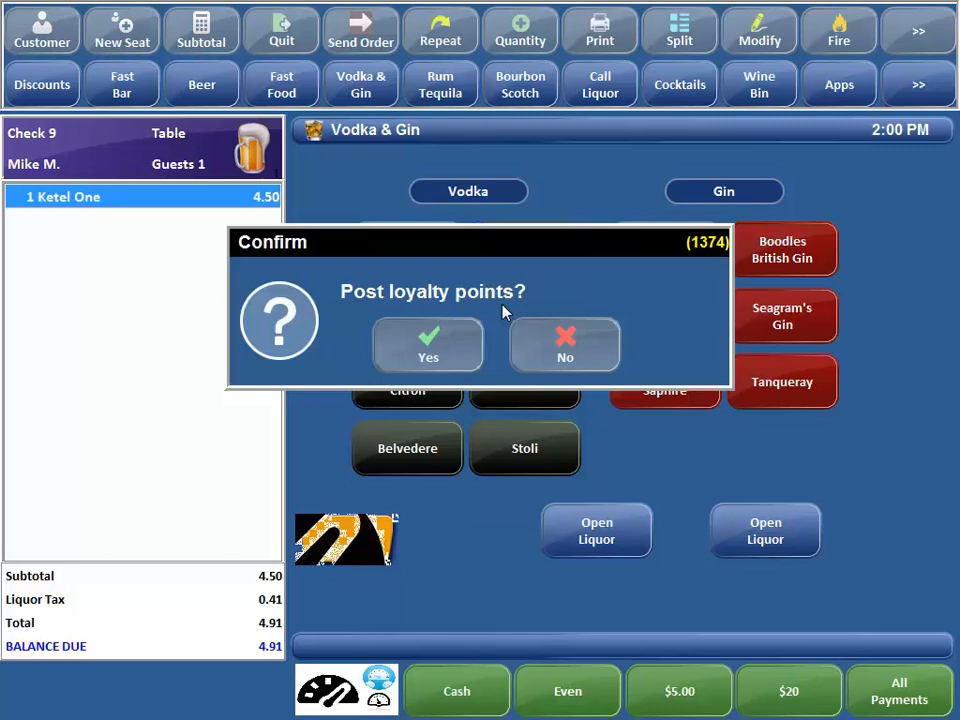
# - Accept posting loyalty points for the Ketel One check
pyautogui.click(428, 345)
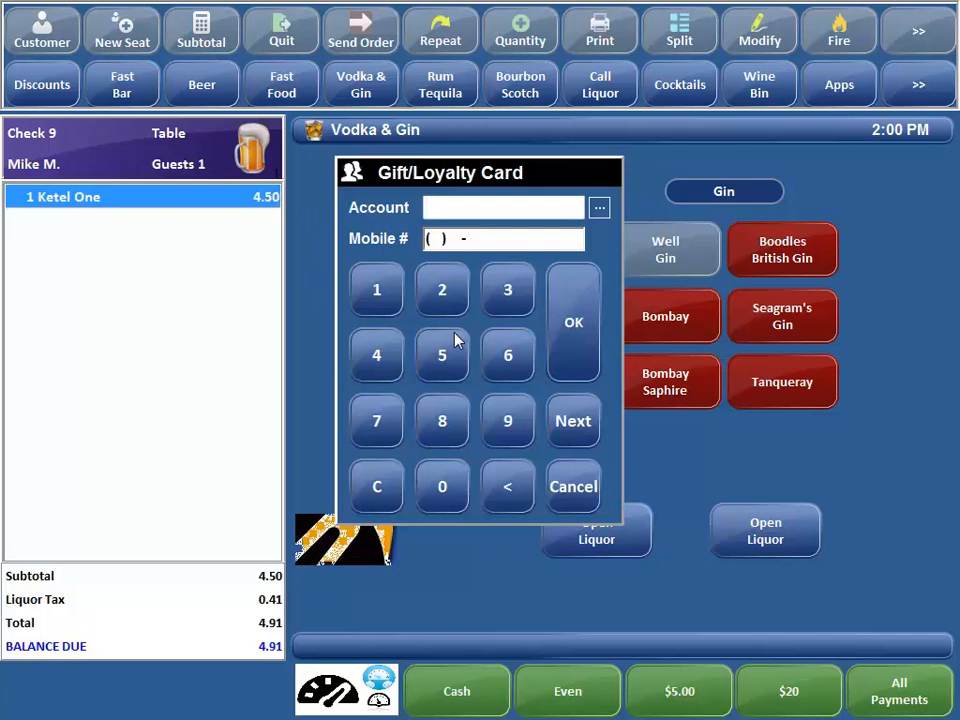
# - Cancel the Gift/Loyalty Card dialog without entering an account, leaving 4.91 due
pyautogui.click(503, 238)
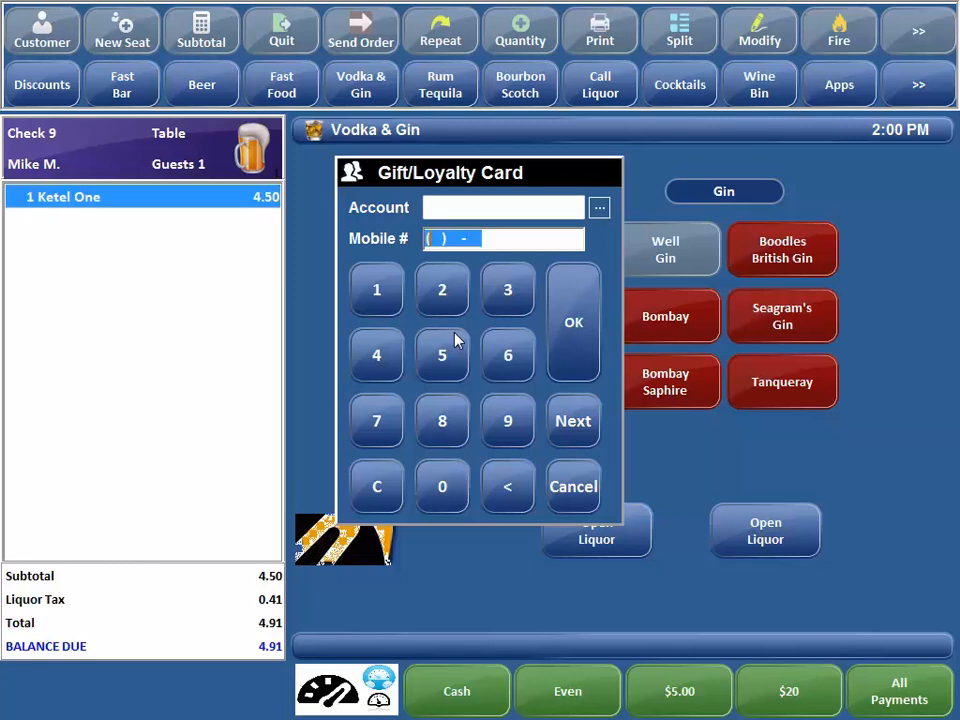
pyautogui.moveTo(572, 483)
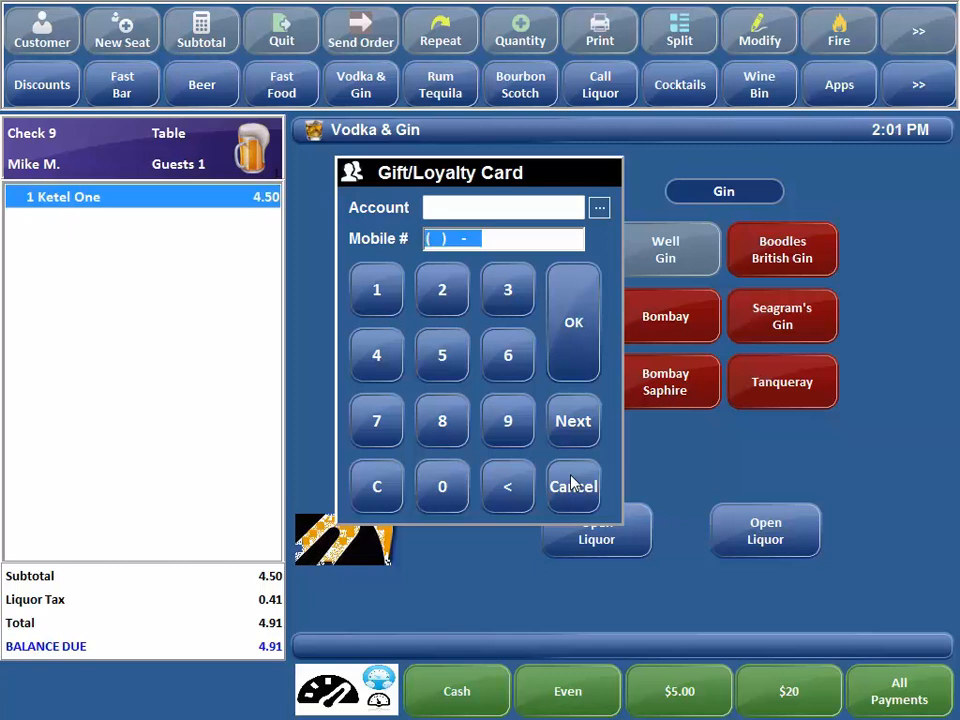
pyautogui.click(573, 486)
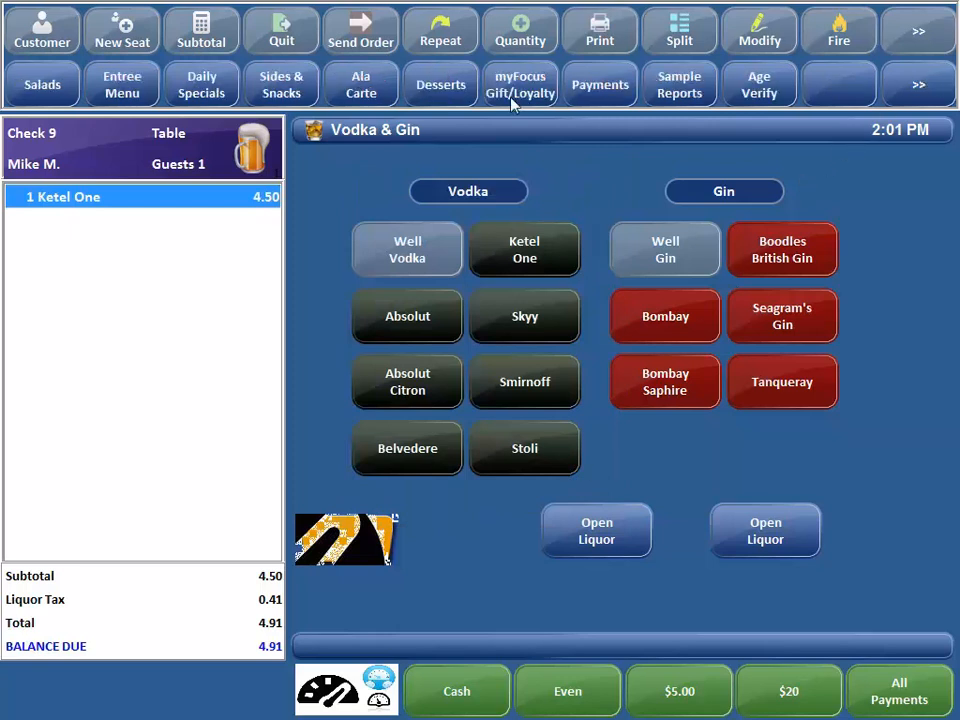
# - Look up the points balance for account 200 and open its member details
pyautogui.click(520, 84)
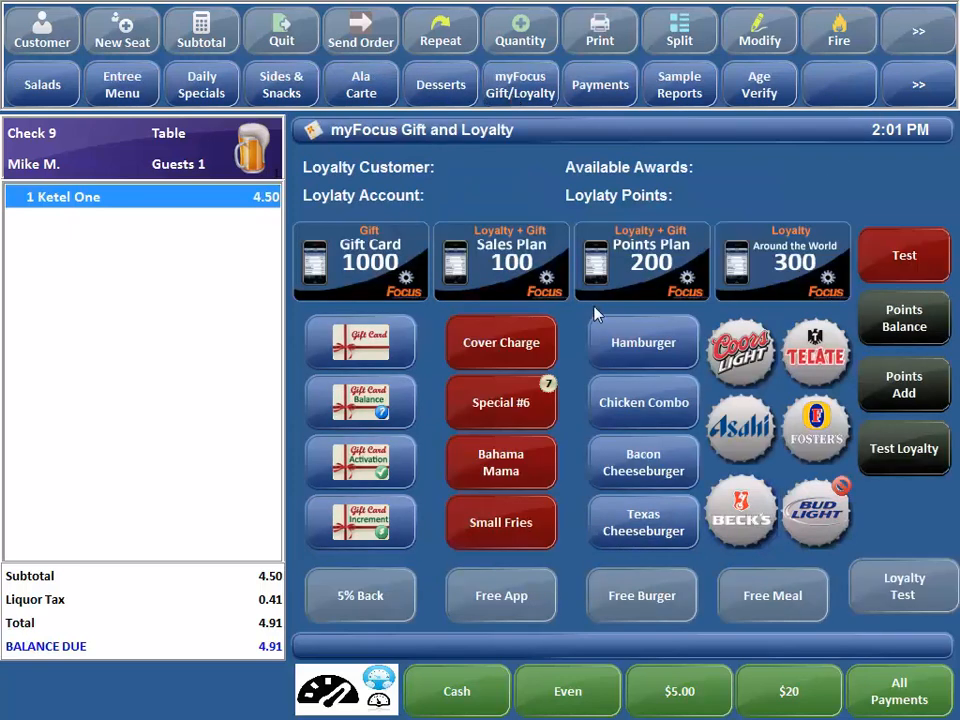
pyautogui.click(903, 318)
pyautogui.write('200')
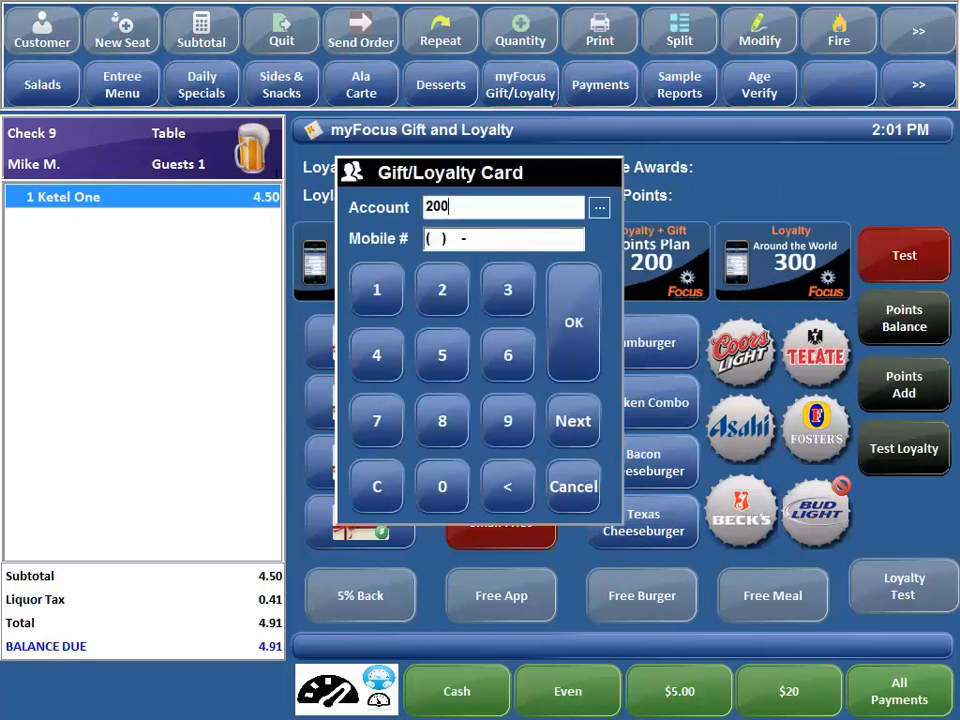
pyautogui.click(573, 322)
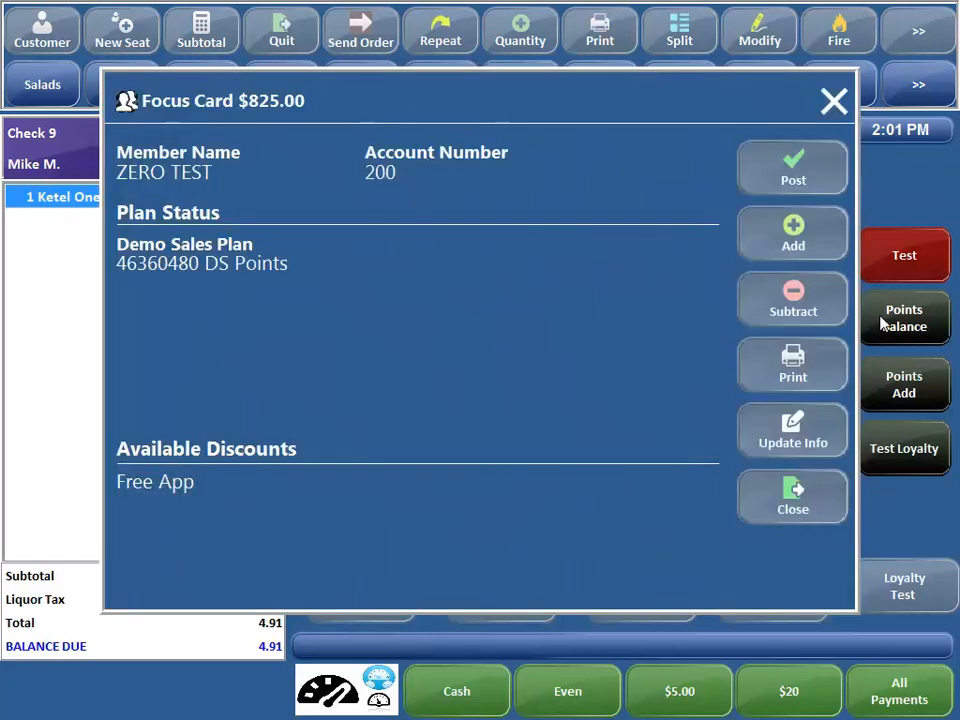
pyautogui.moveTo(456, 310)
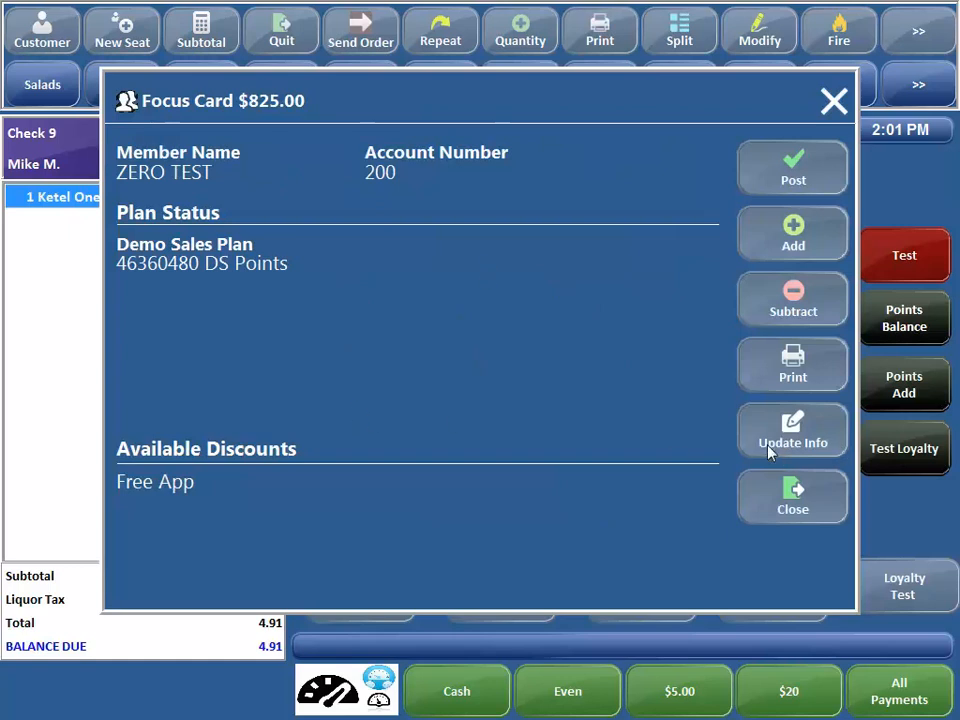
pyautogui.click(792, 431)
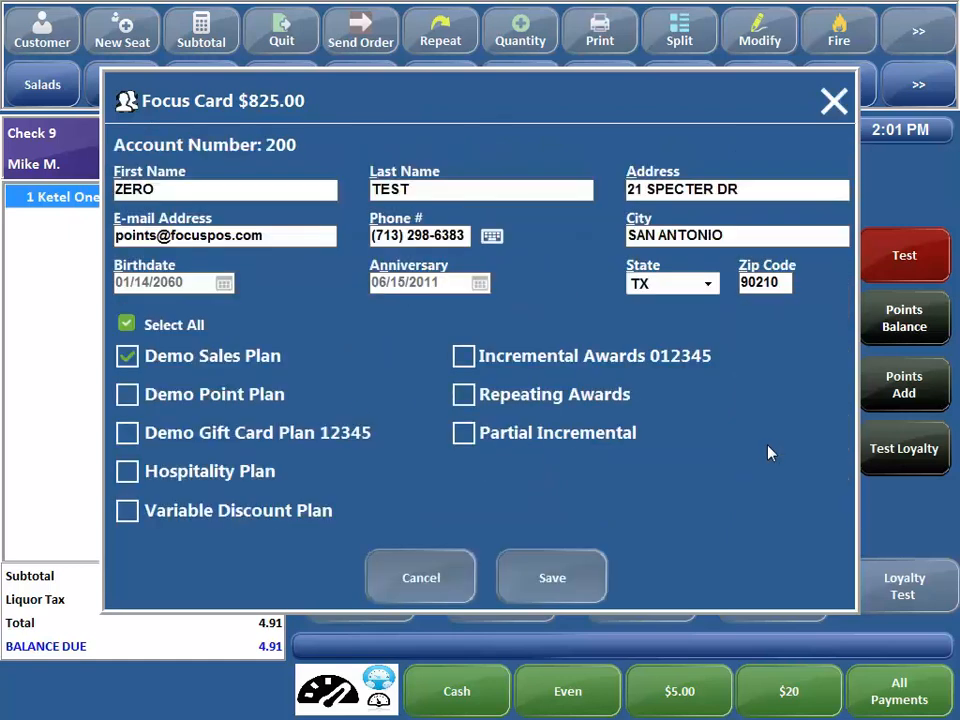
pyautogui.click(225, 189)
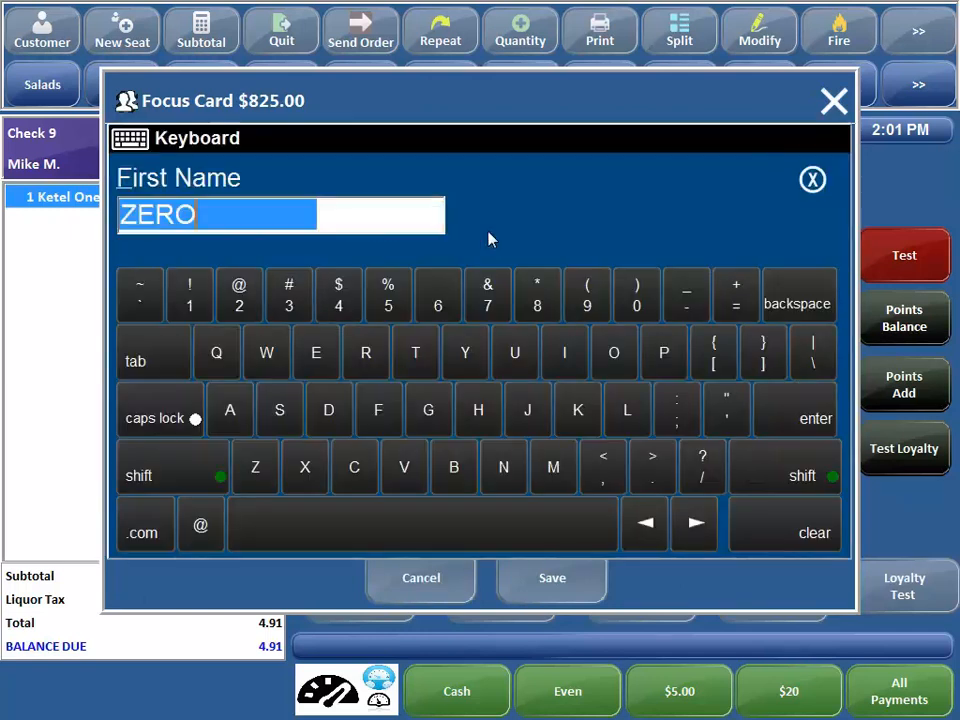
pyautogui.moveTo(147, 362)
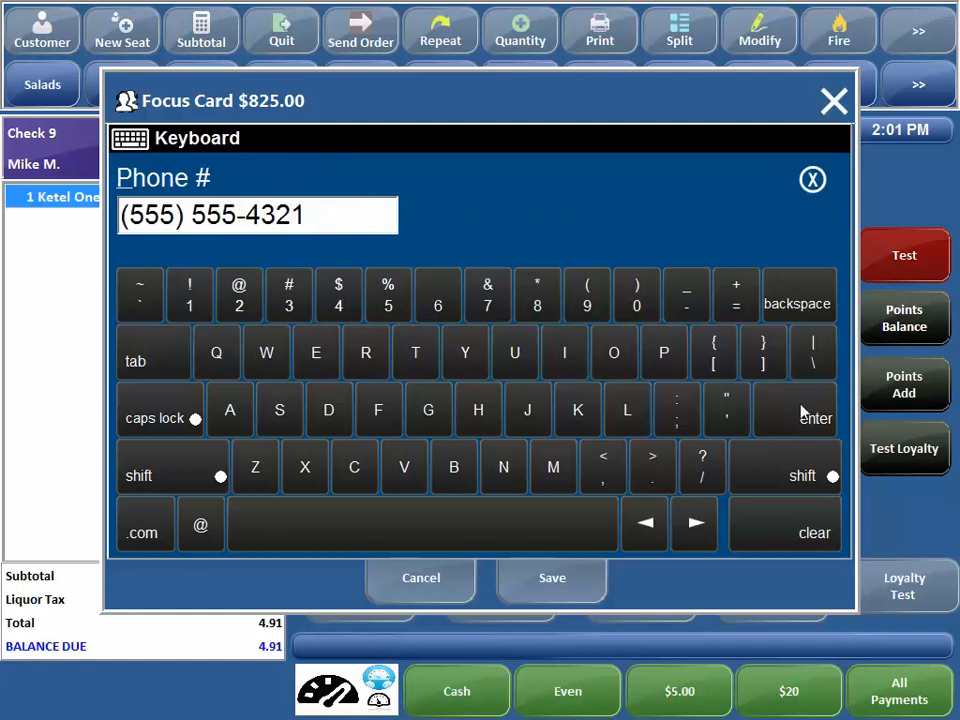
pyautogui.click(552, 577)
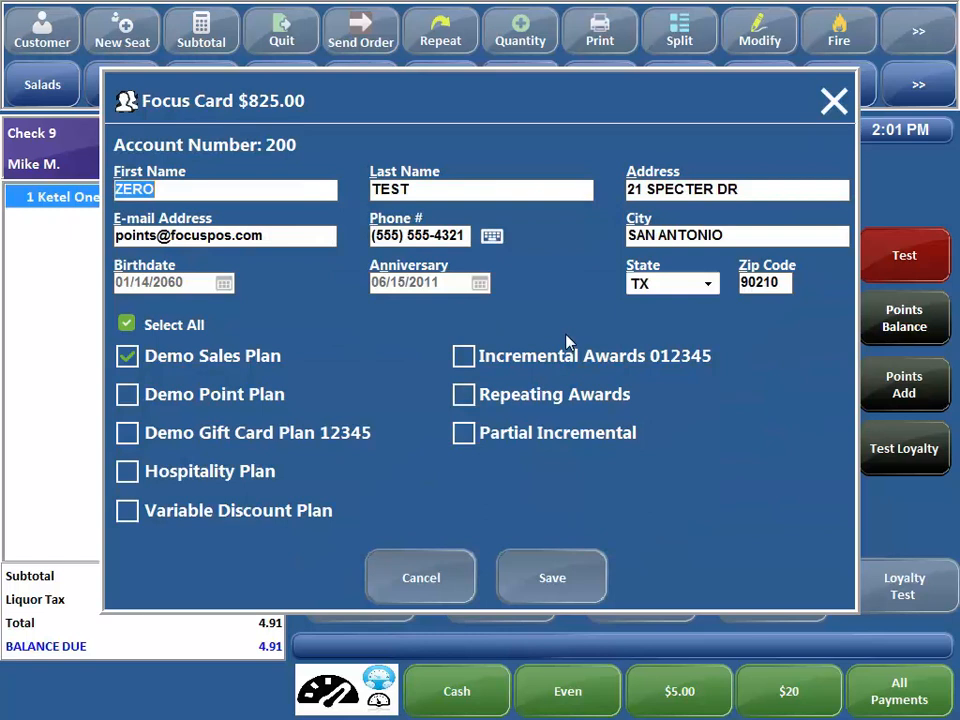
pyautogui.moveTo(268, 408)
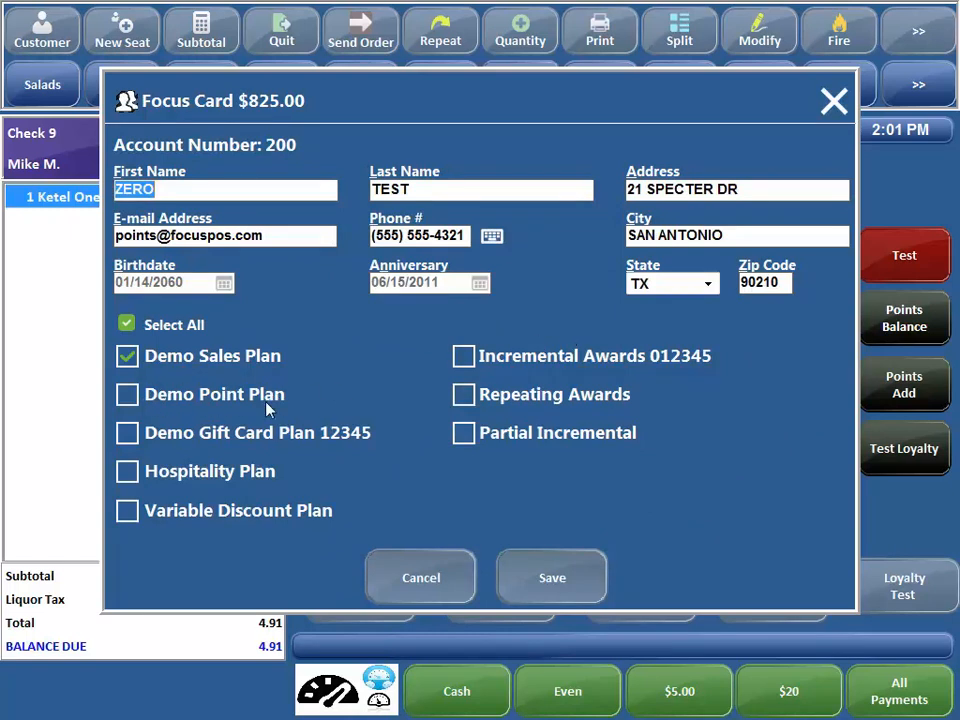
pyautogui.moveTo(200, 407)
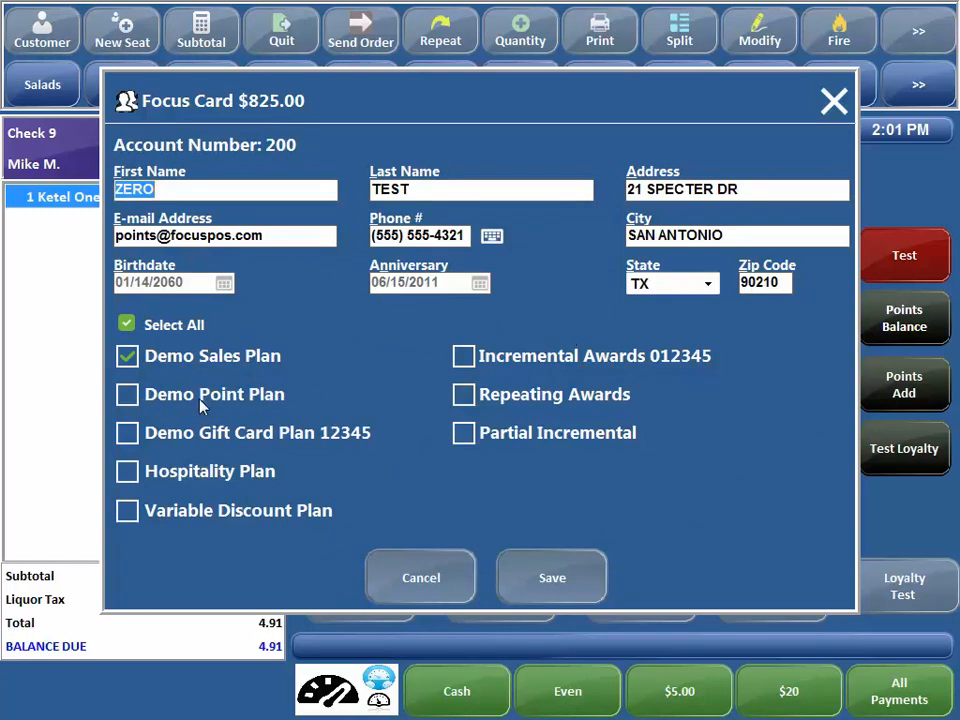
pyautogui.moveTo(323, 400)
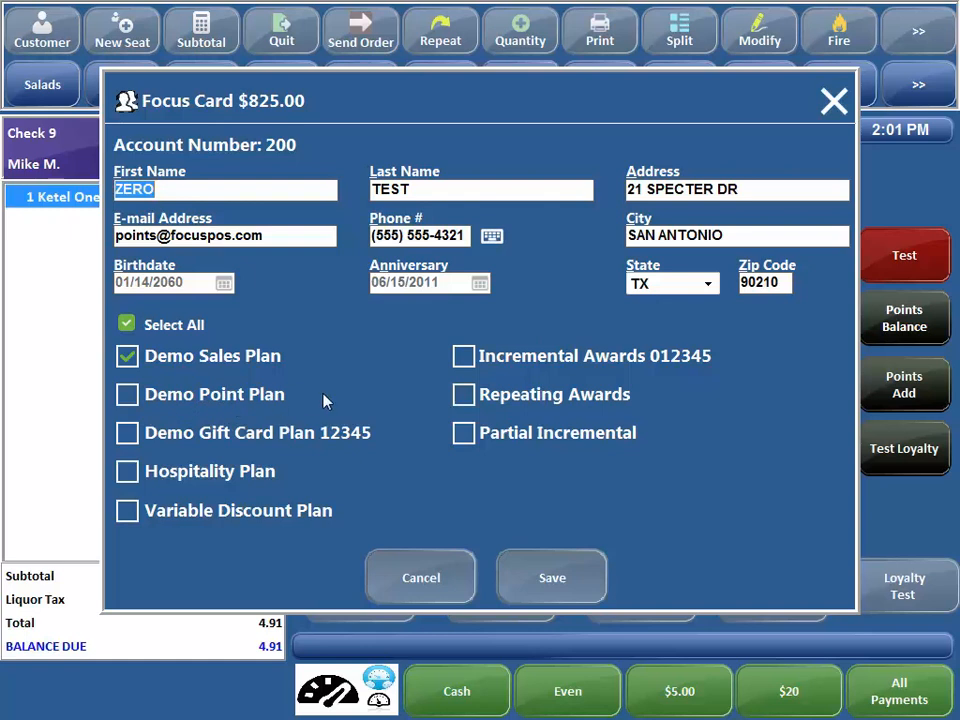
pyautogui.click(552, 577)
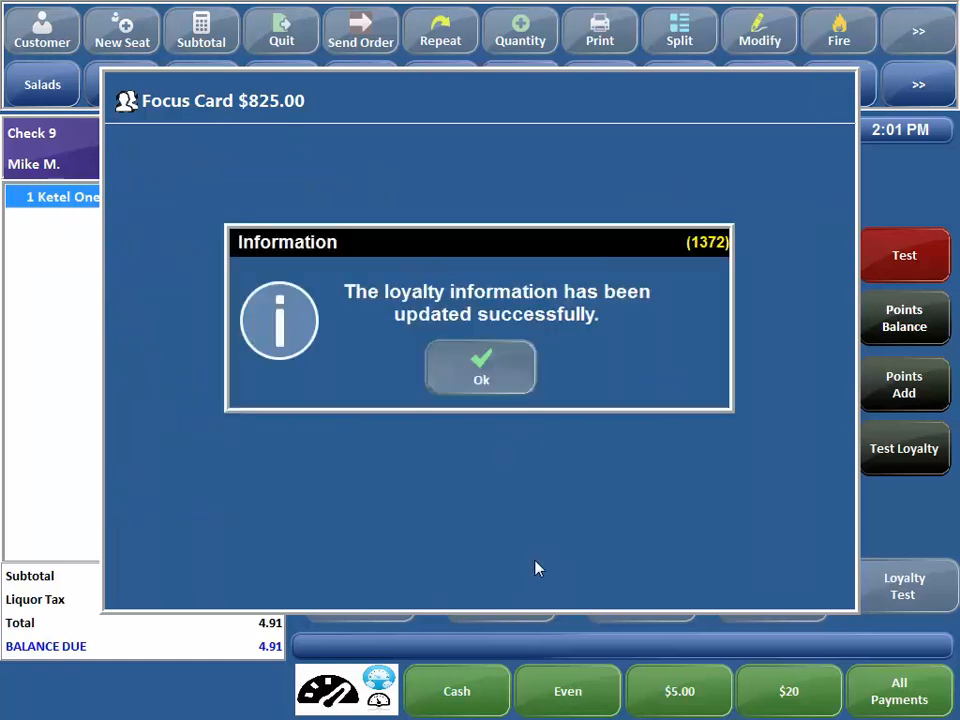
# - Dismiss the 'loyalty information updated' message to return to account 200
pyautogui.click(480, 367)
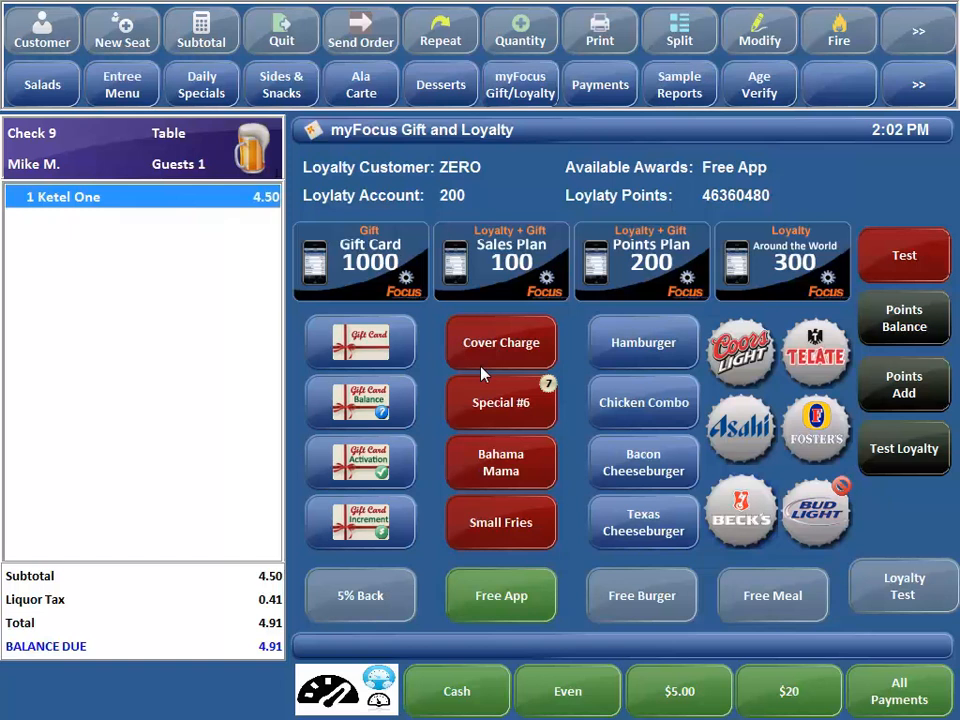
pyautogui.moveTo(278, 25)
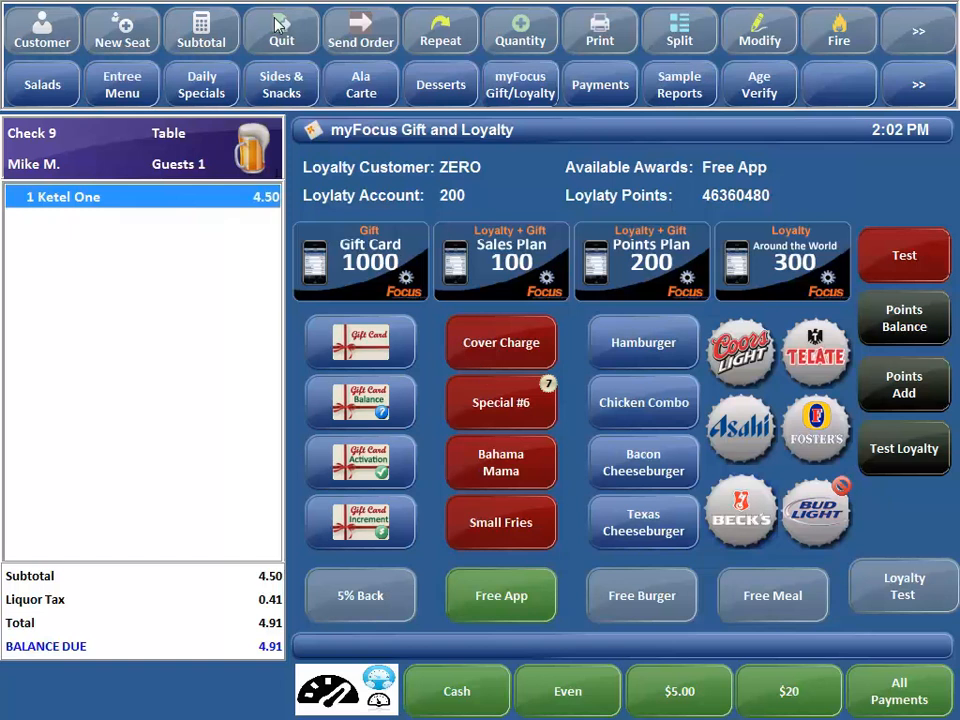
pyautogui.moveTo(277, 30)
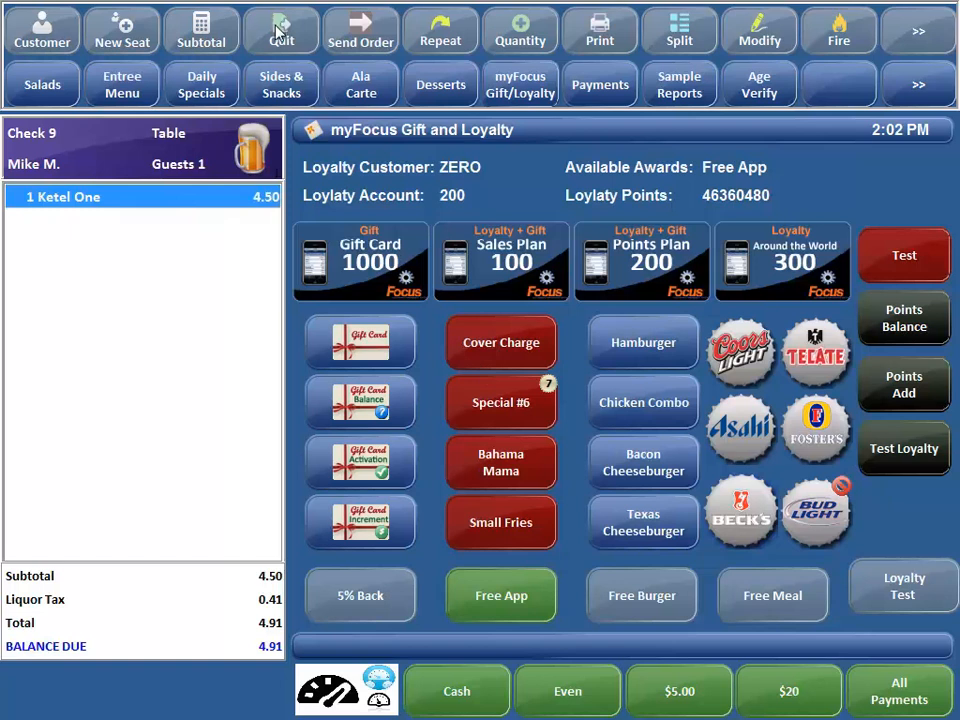